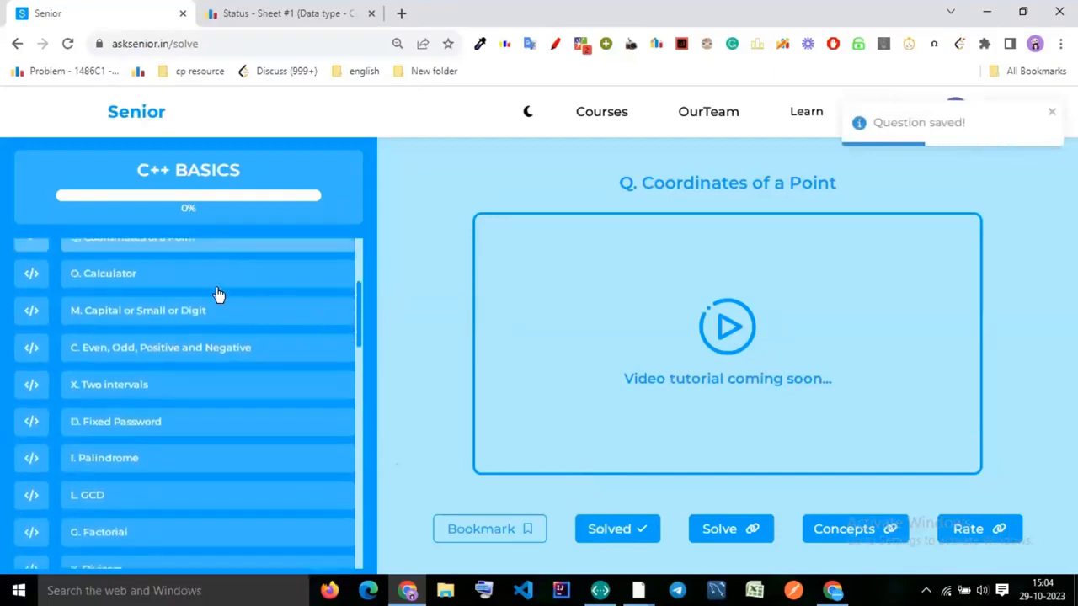
Open the O. Calculator problem in Senior and jump to its Codeforces statement via Solve
left_click(103, 273)
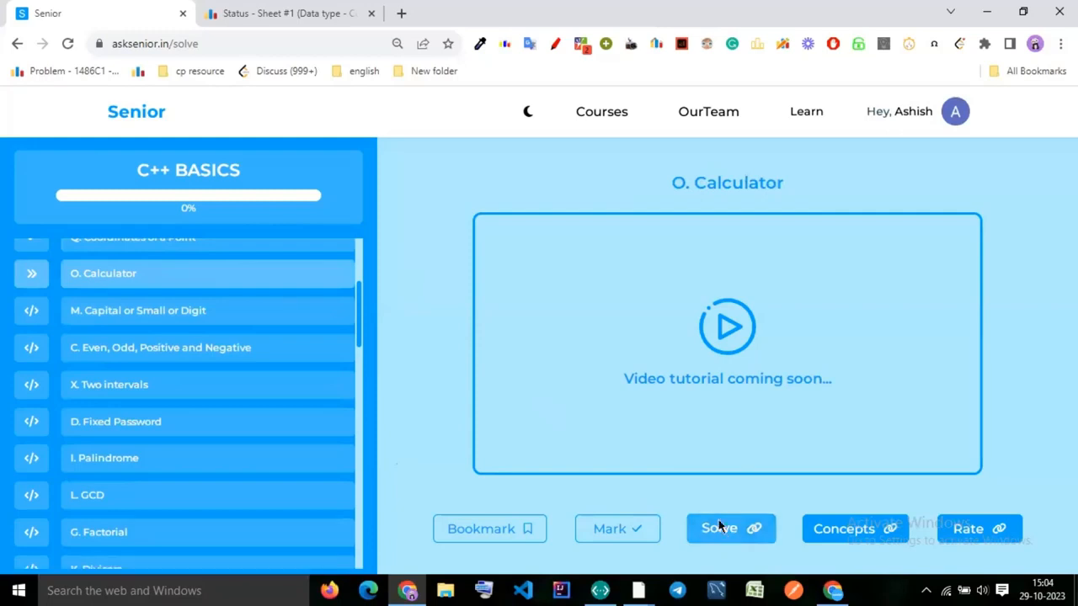
left_click(731, 529)
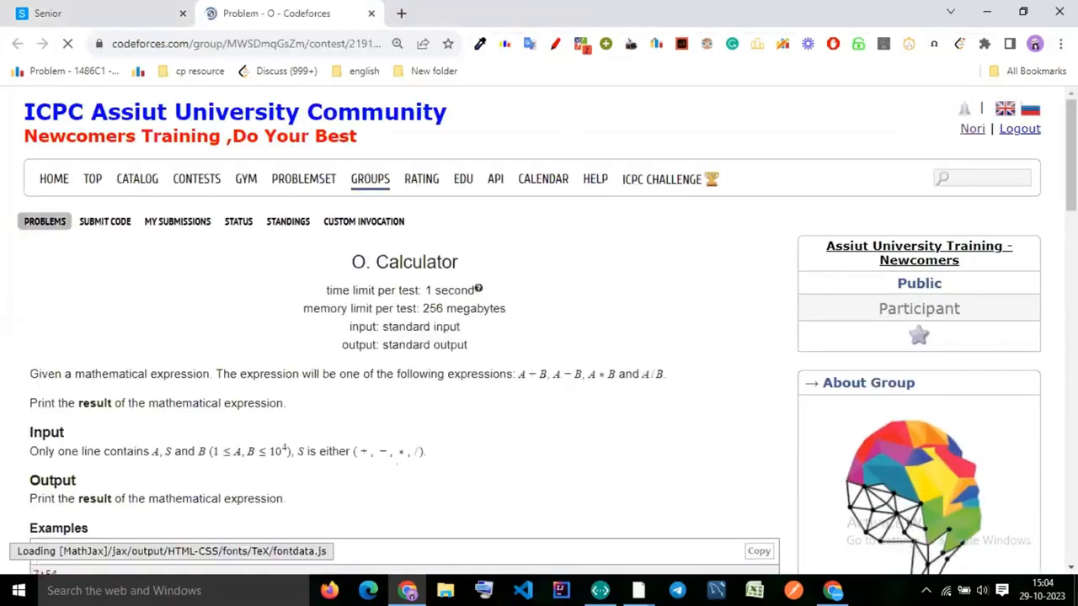
Scroll through the Calculator statement to reach the operator list and the sample input
scroll("down", 3)
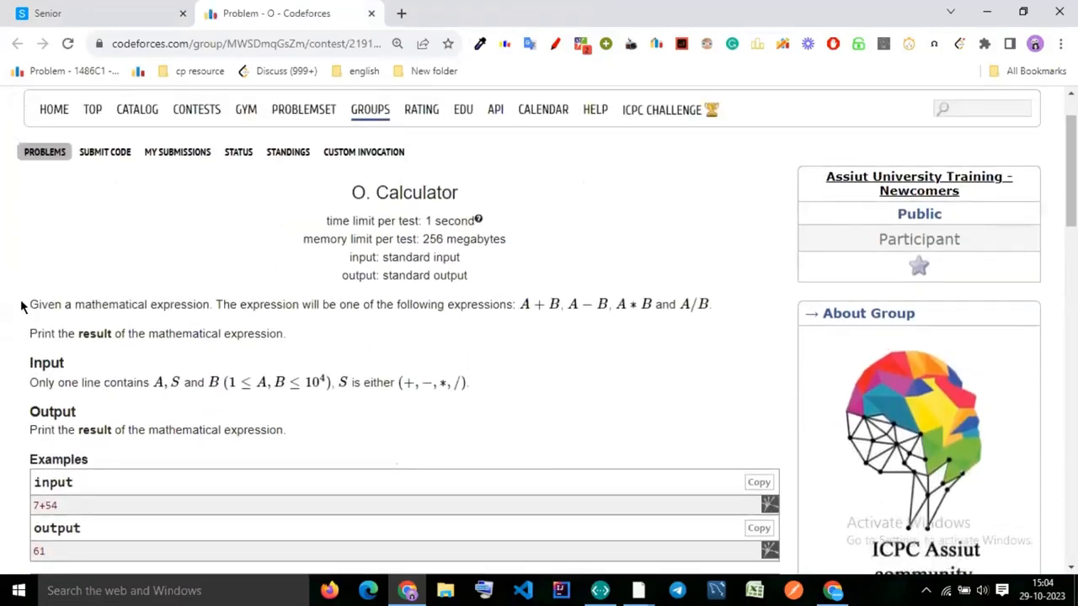
mouse_move(283, 318)
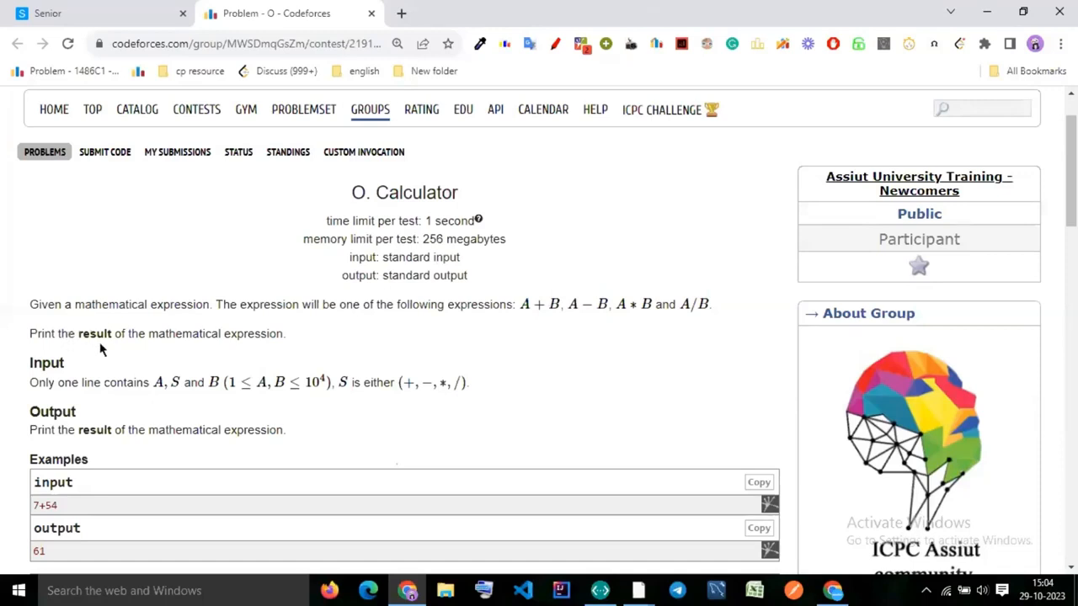
mouse_move(636, 343)
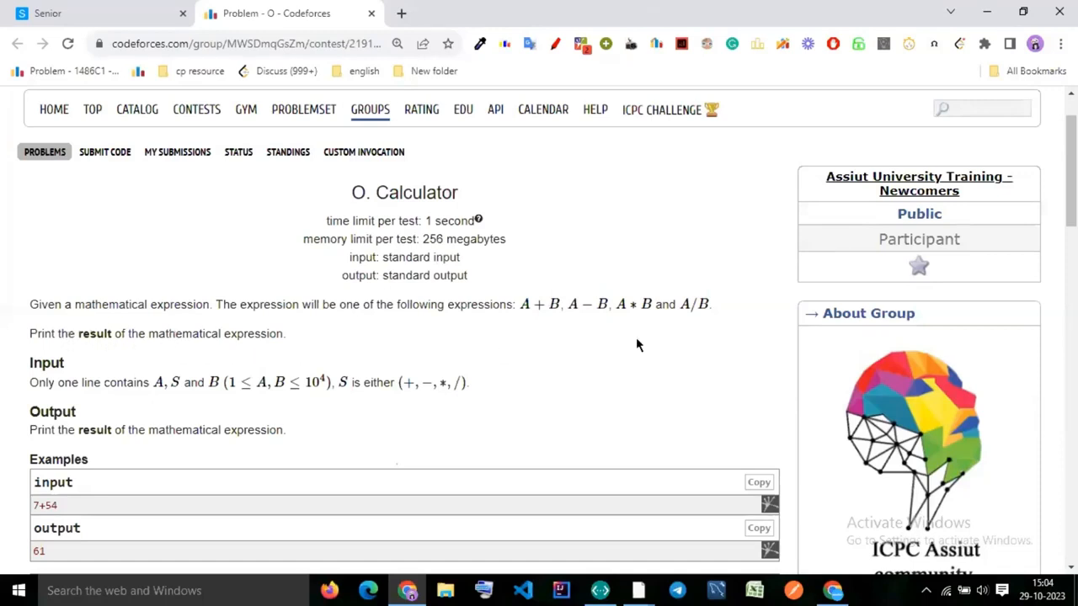
scroll("down", 3)
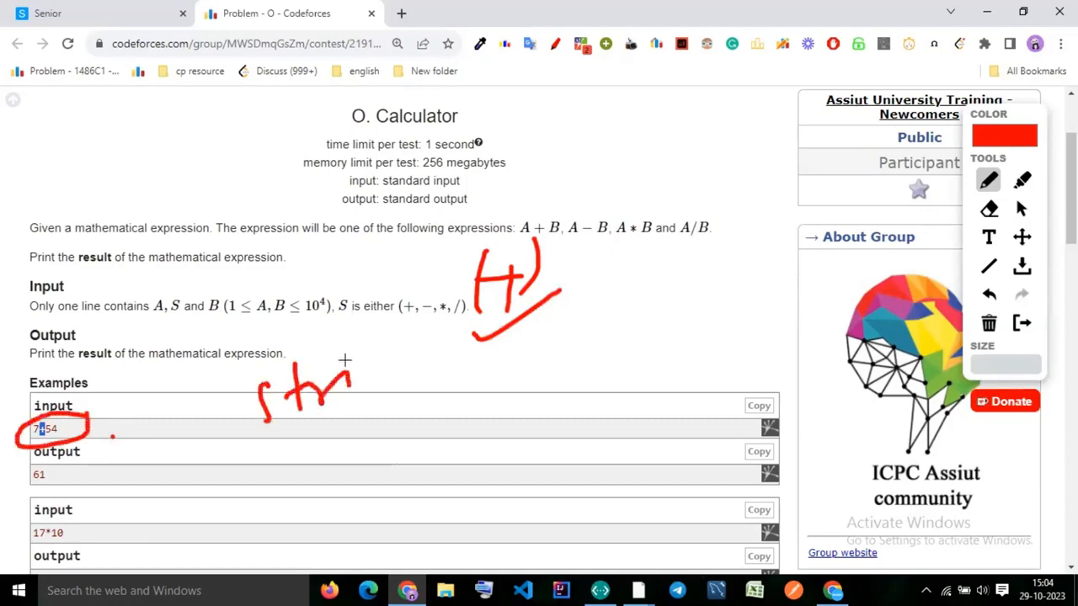
Write 'string' and the expression (7+54) in red beside the examples and underline it
left_click_drag(353, 379, 391, 395)
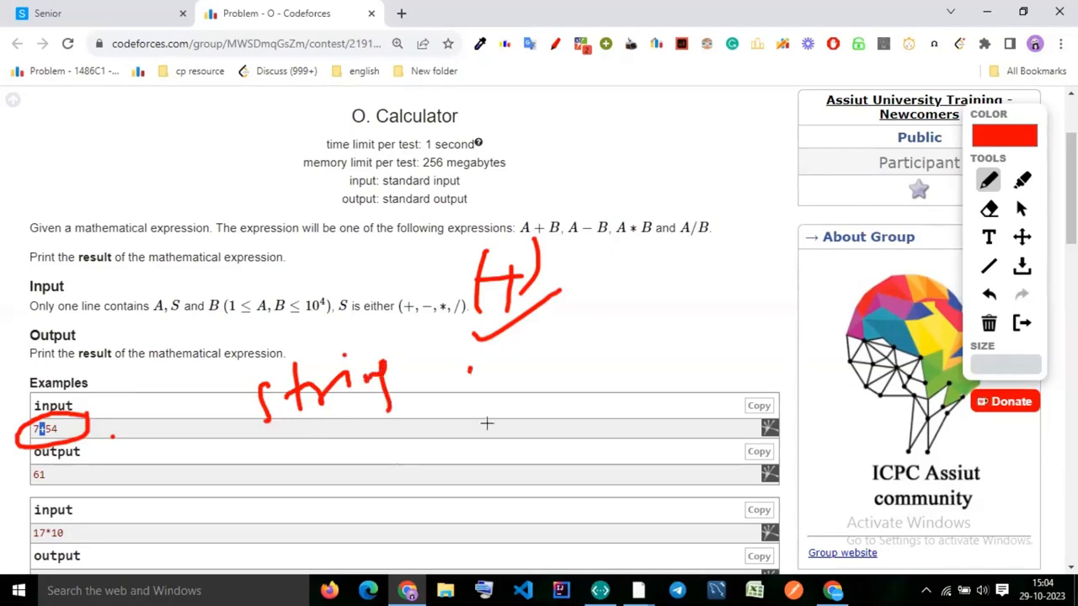
left_click_drag(475, 362, 518, 412)
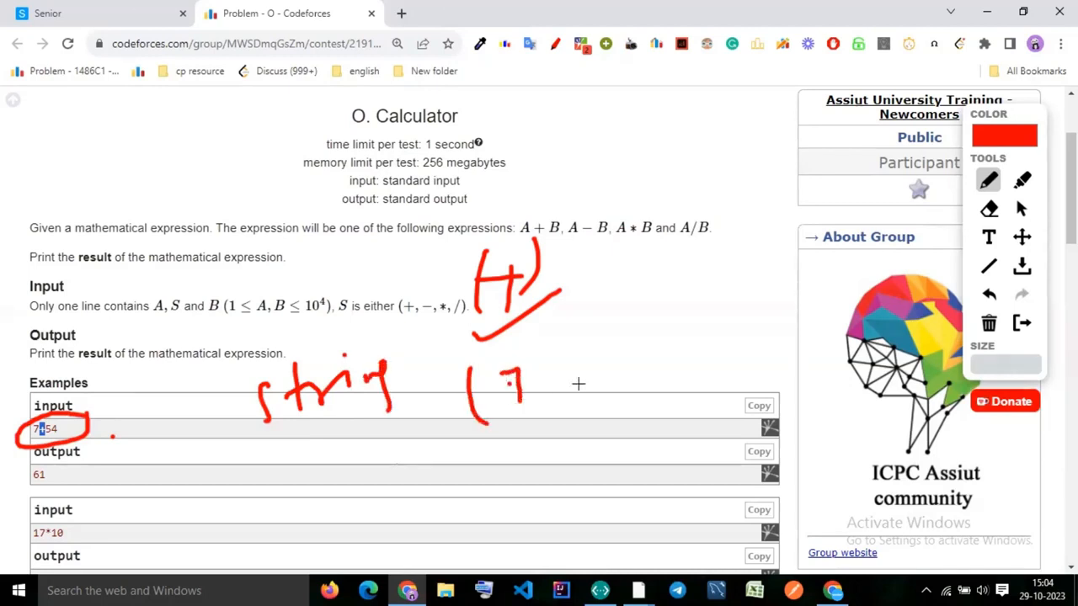
left_click_drag(539, 388, 615, 396)
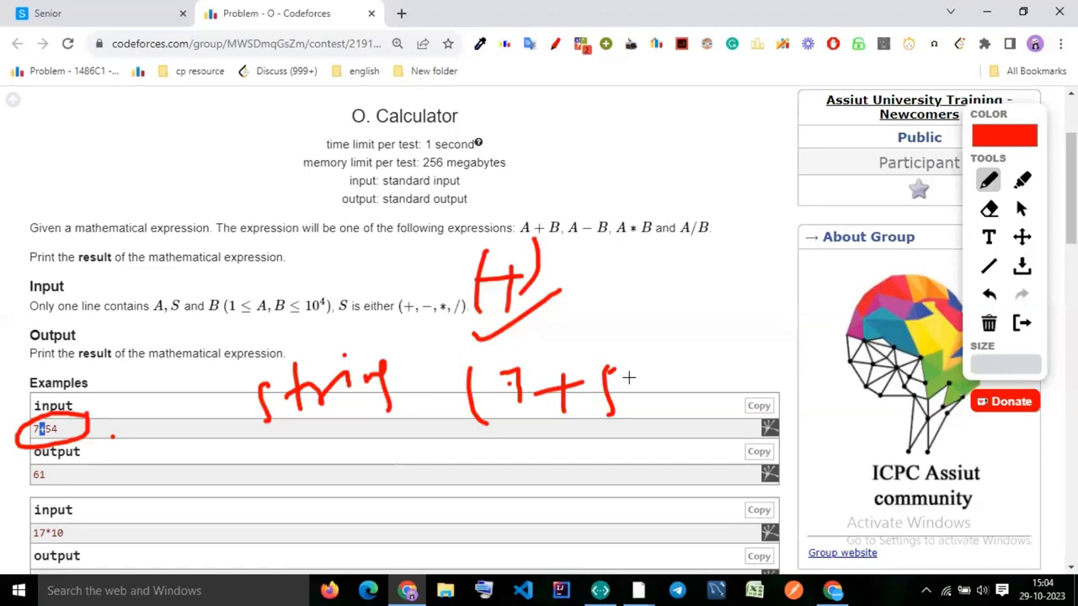
left_click_drag(627, 388, 674, 387)
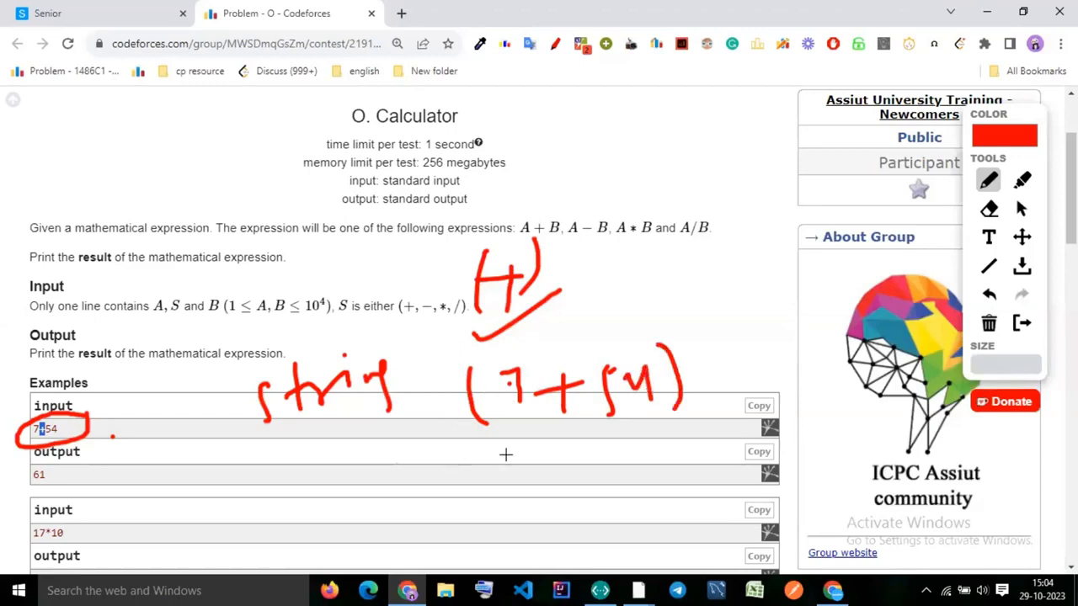
left_click_drag(462, 455, 670, 429)
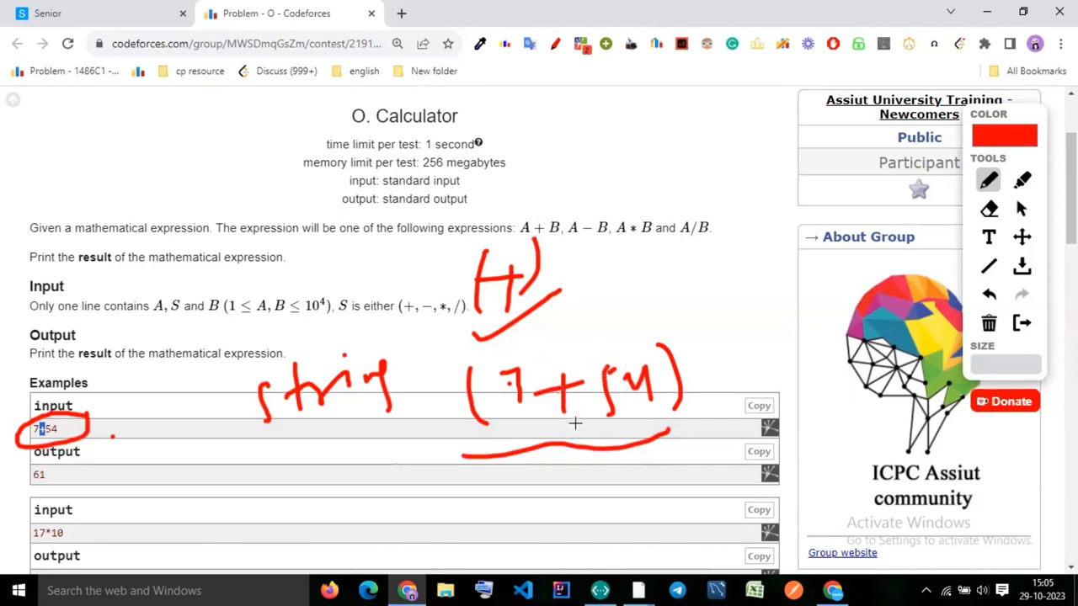
left_click_drag(556, 374, 576, 413)
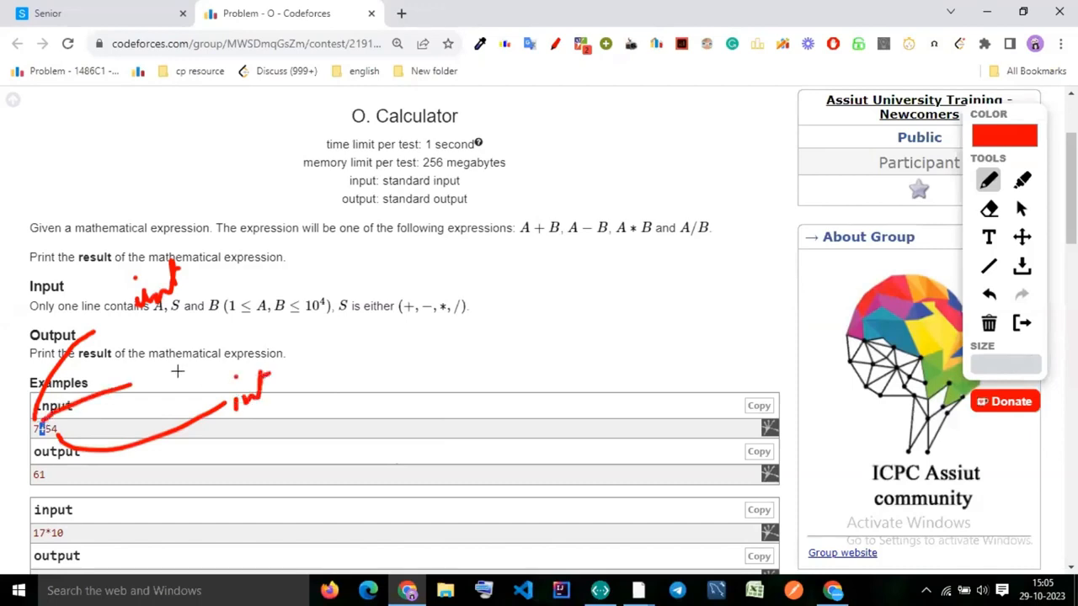
Write 'char' above the operator notes, then clear every red annotation with the trash tool
left_click_drag(194, 362, 252, 336)
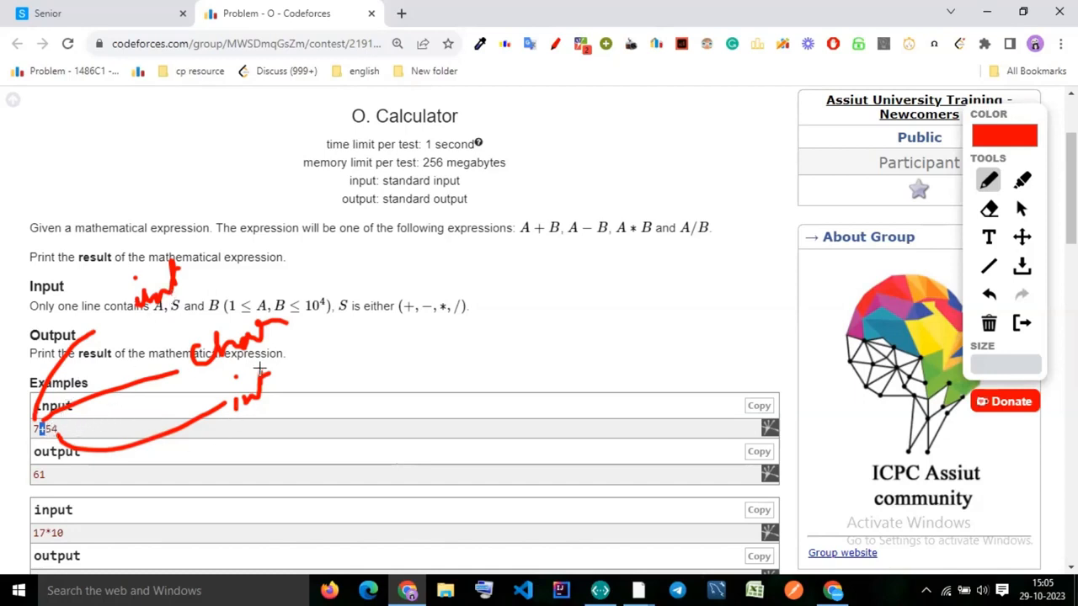
mouse_move(184, 282)
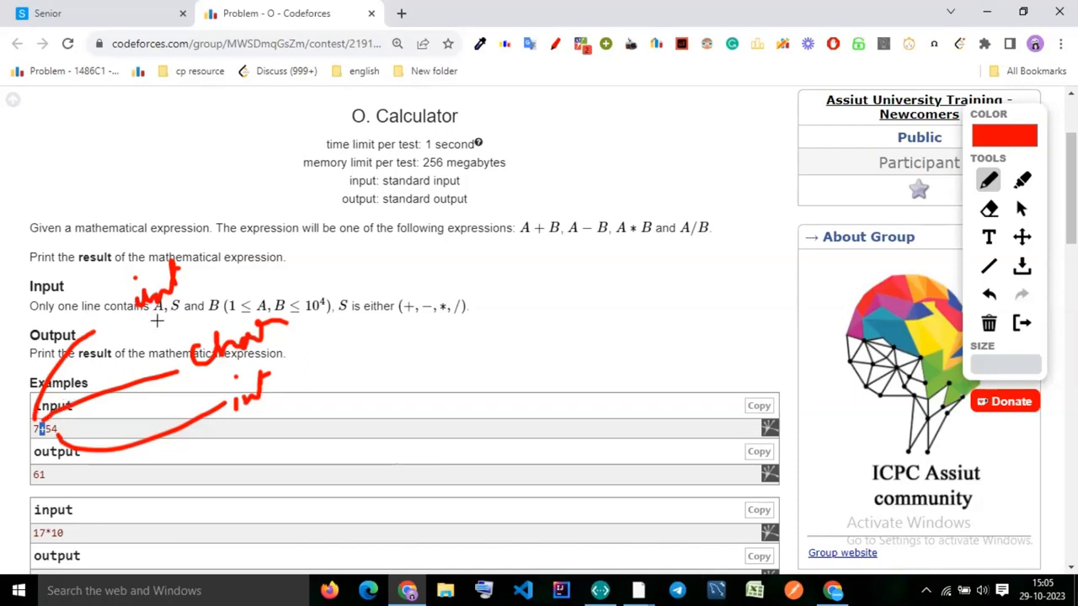
mouse_move(187, 387)
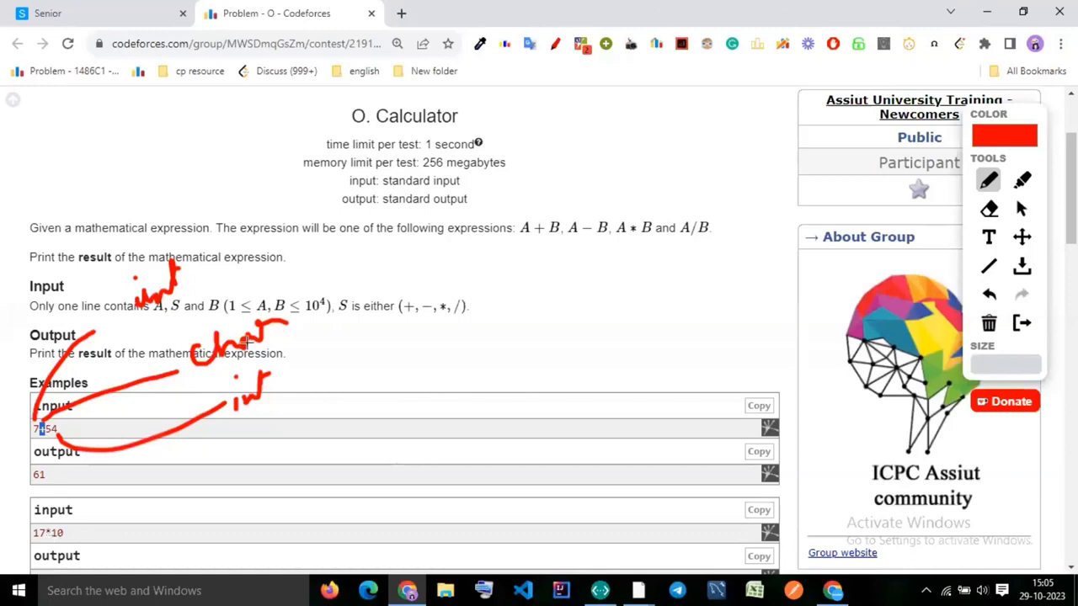
left_click_drag(215, 373, 340, 323)
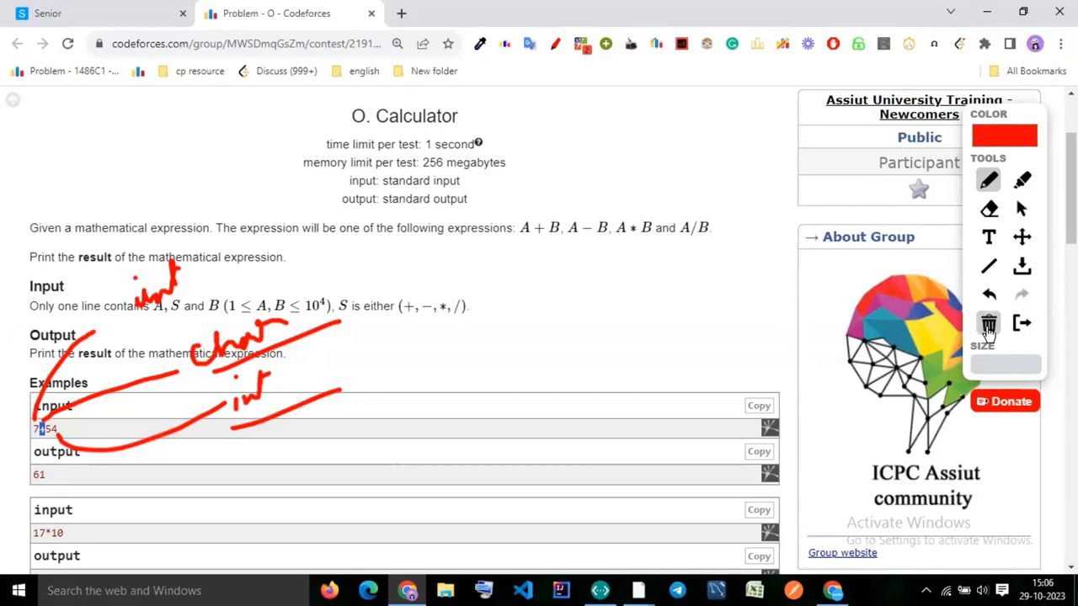
left_click(988, 324)
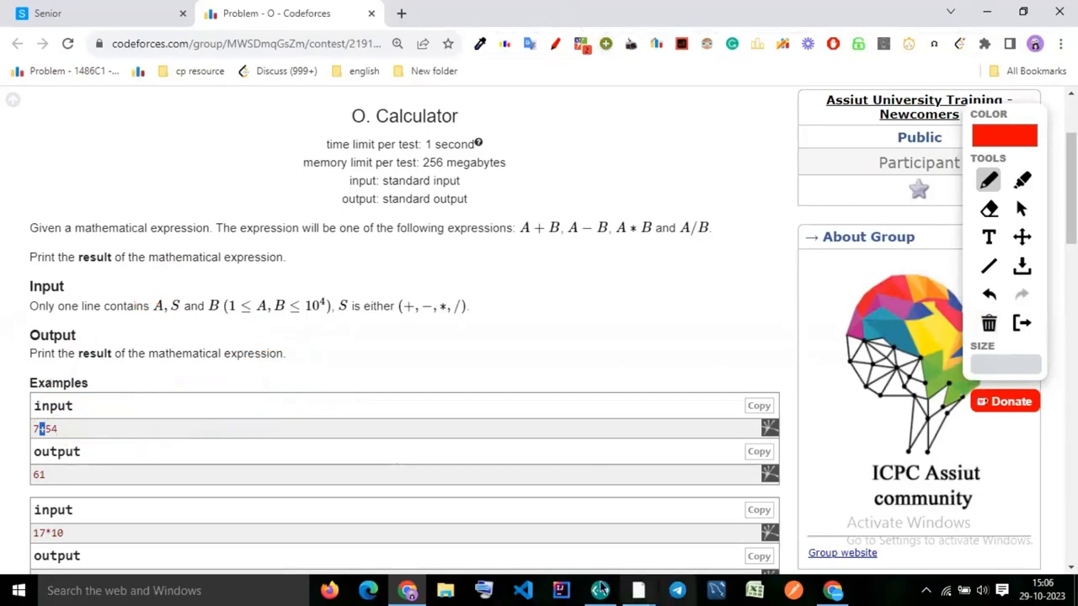
Switch to CP Editor and parse problem O so its samples 7+54→61 and 17*10→170 load
left_click(600, 589)
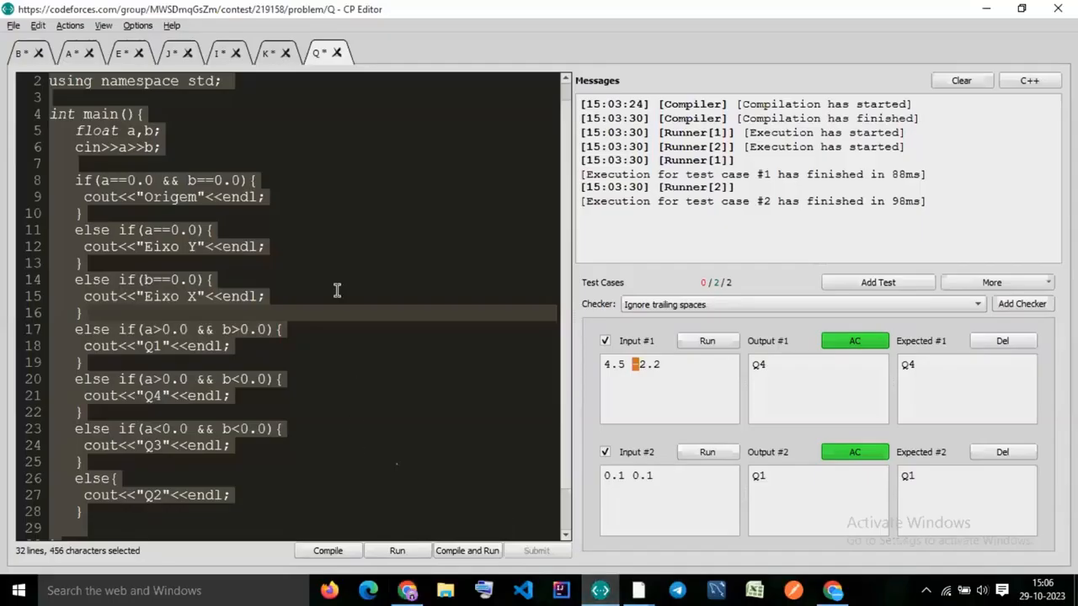
left_click(370, 53)
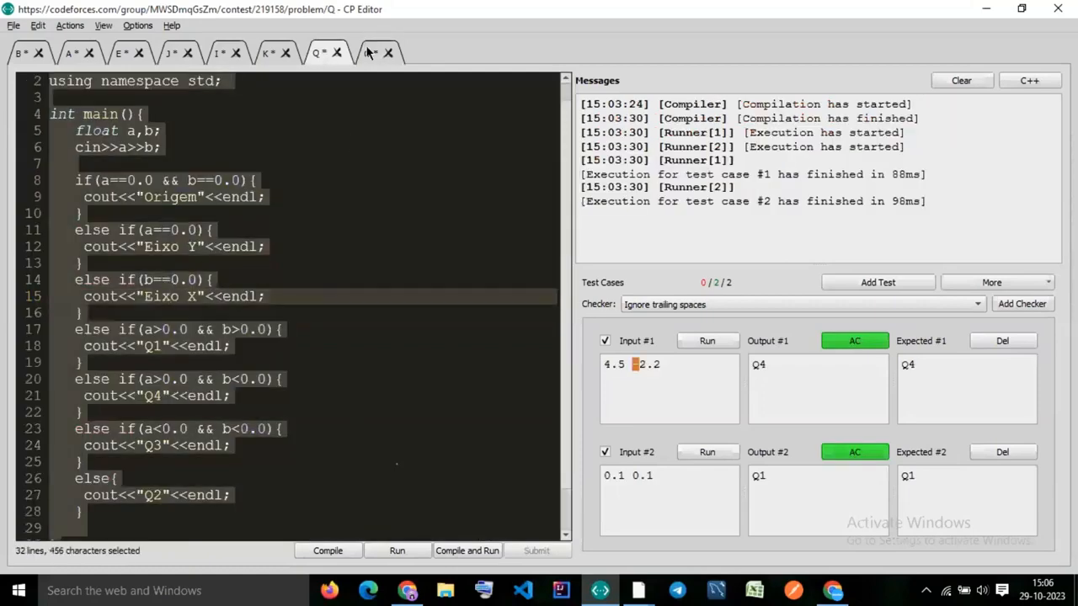
left_click(368, 52)
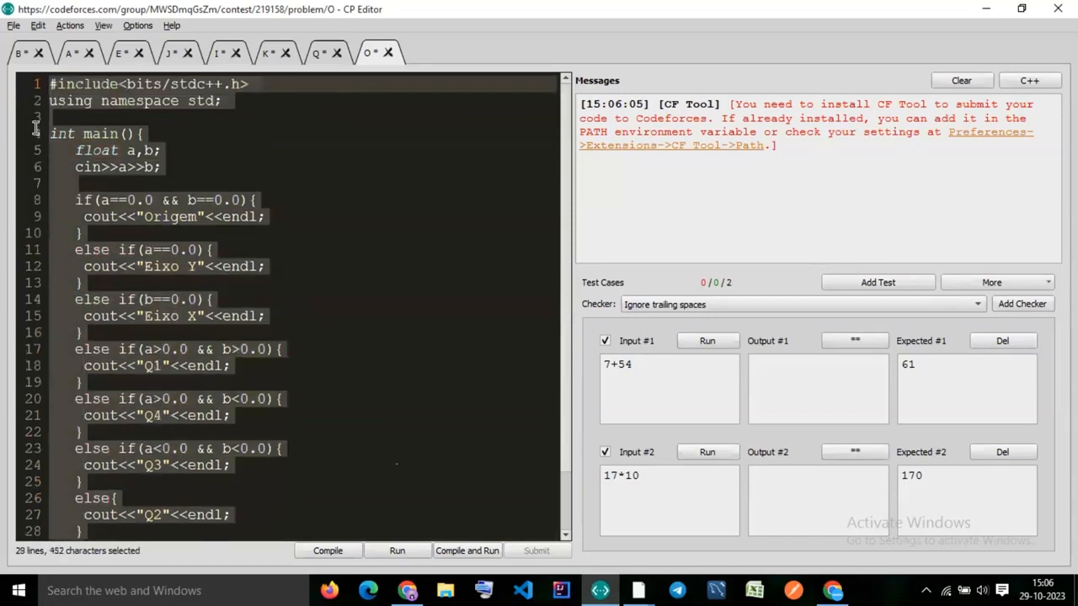
Replace the old main body with declarations int a, b and read a, sign and b from input
key("Delete")
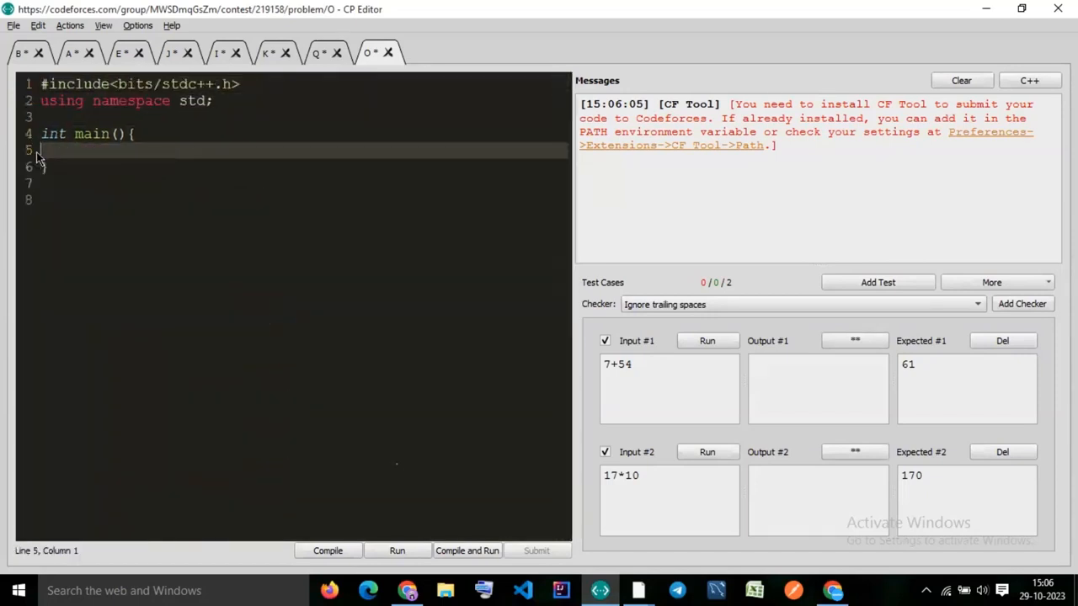
type("int a,")
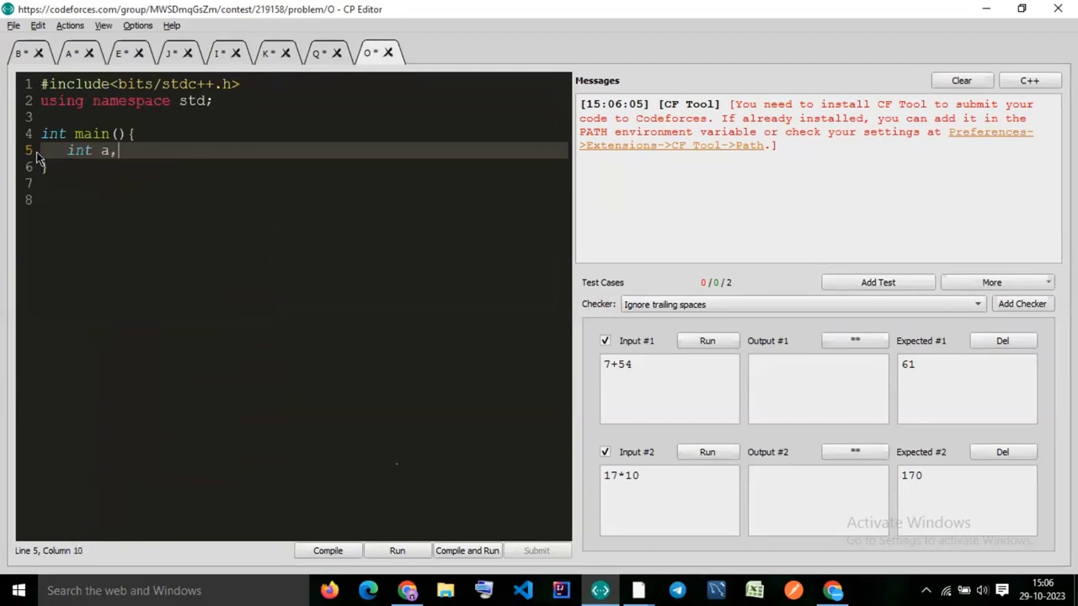
type("b;")
left_click(304, 199)
type("cin")
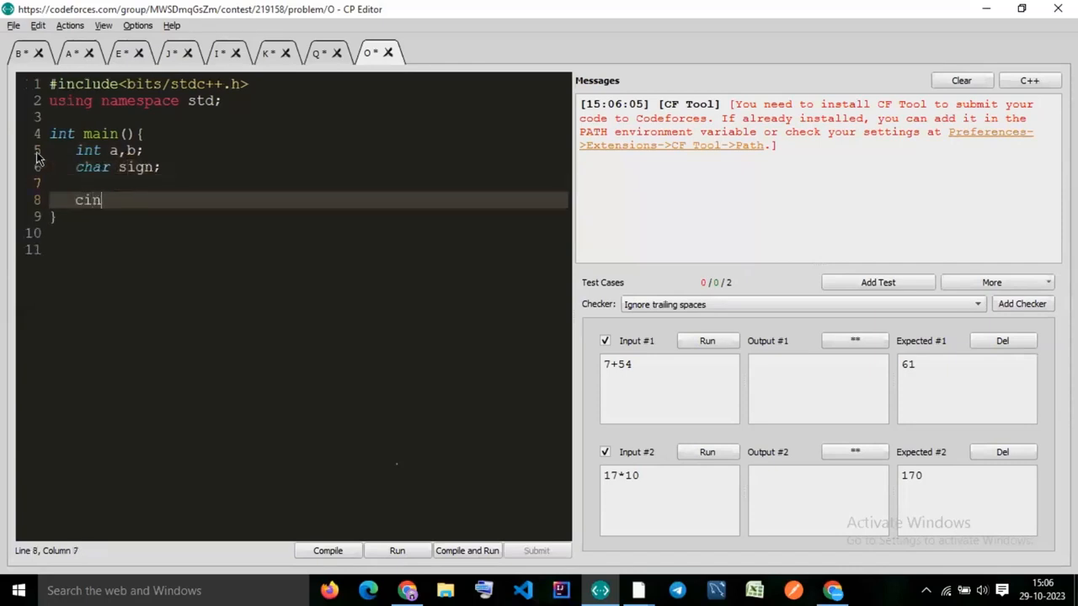
type(">>a>>si")
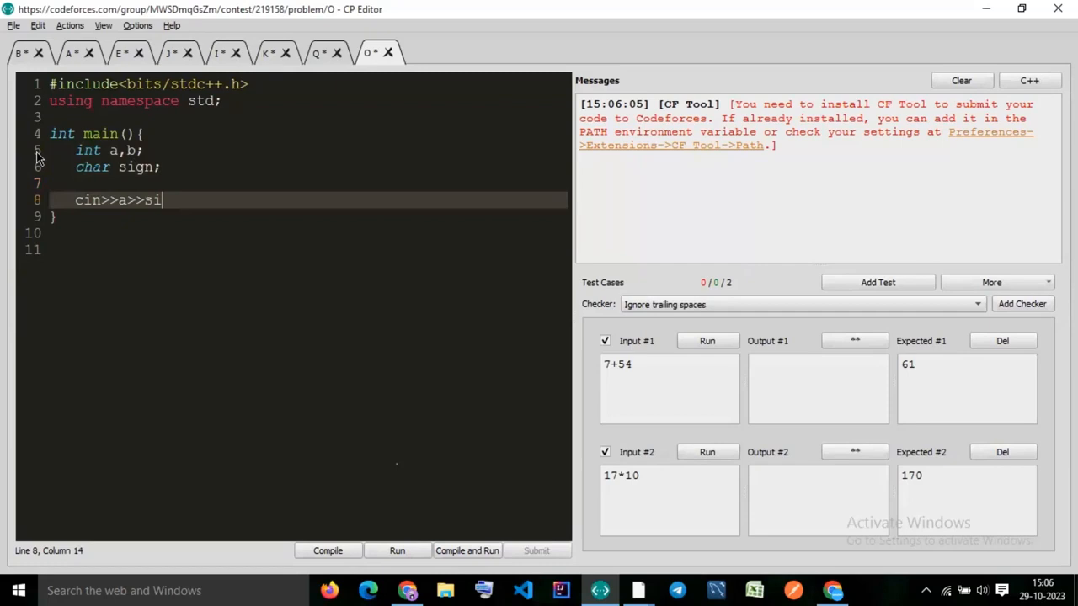
type("gn>>b;")
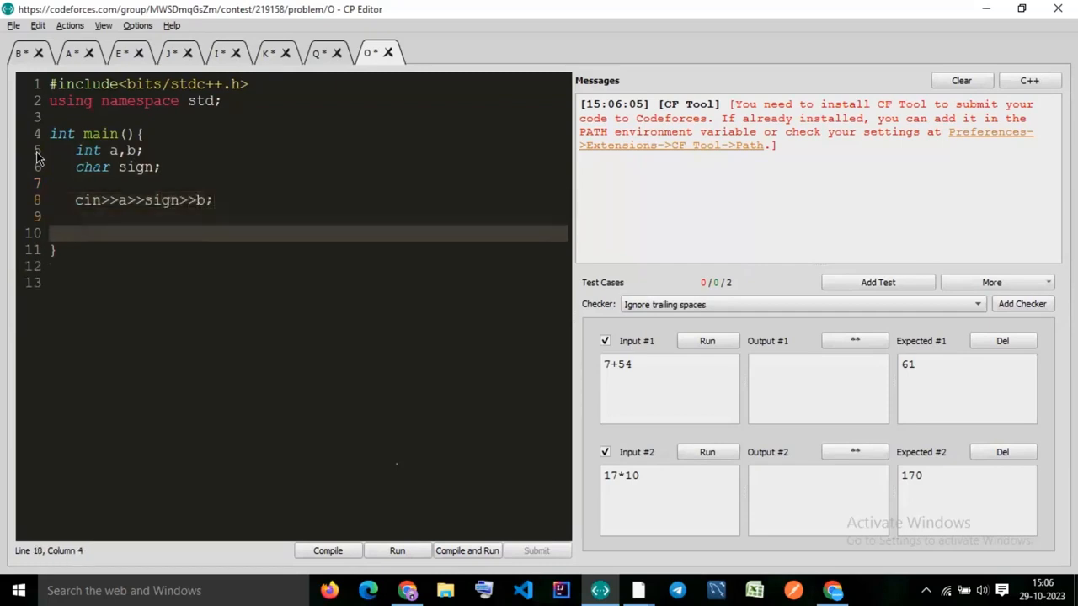
Echo a, sign and b with cout and run both tests, which return Wrong Answer
type("cout<<a")
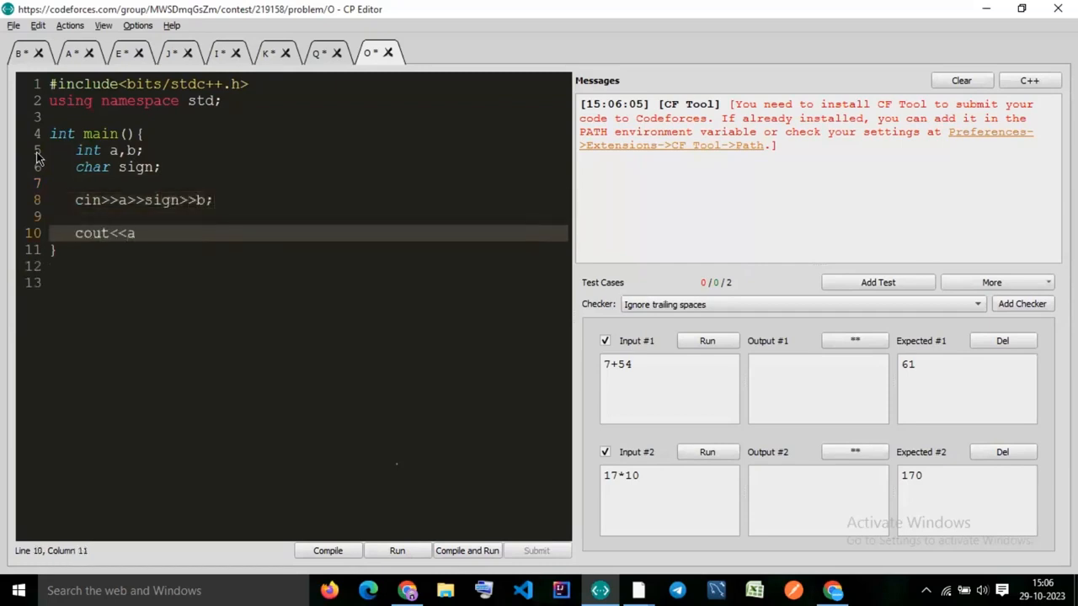
type("<<")
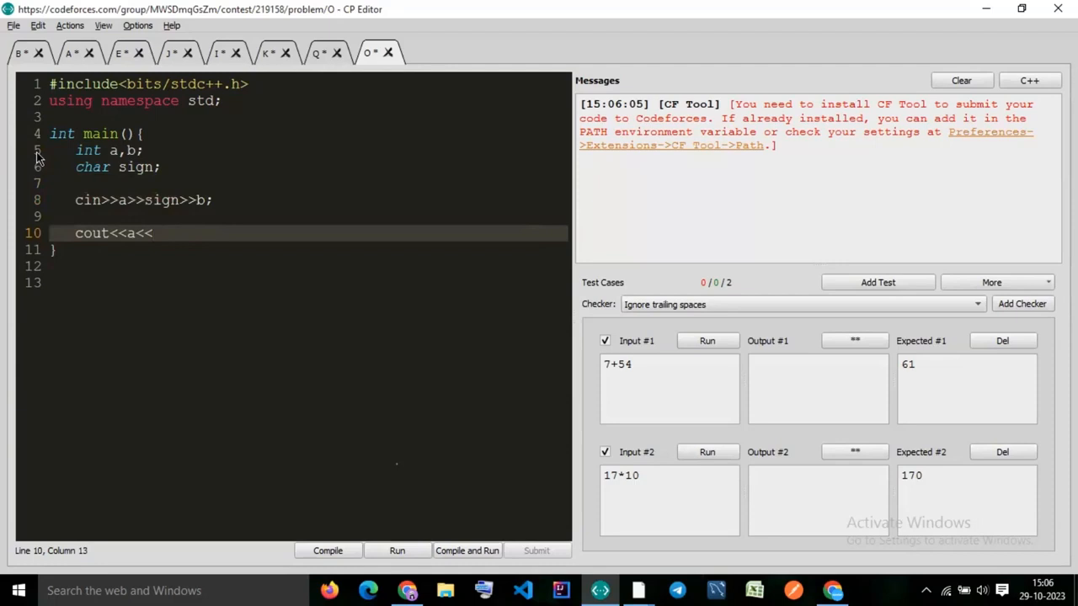
type("sign")
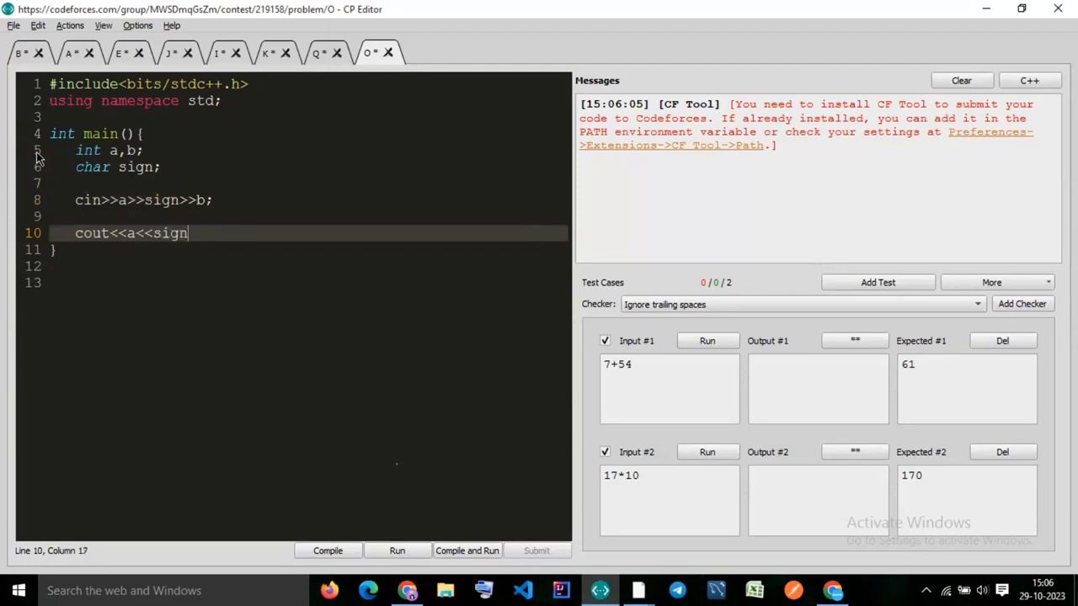
type("<<b<<")
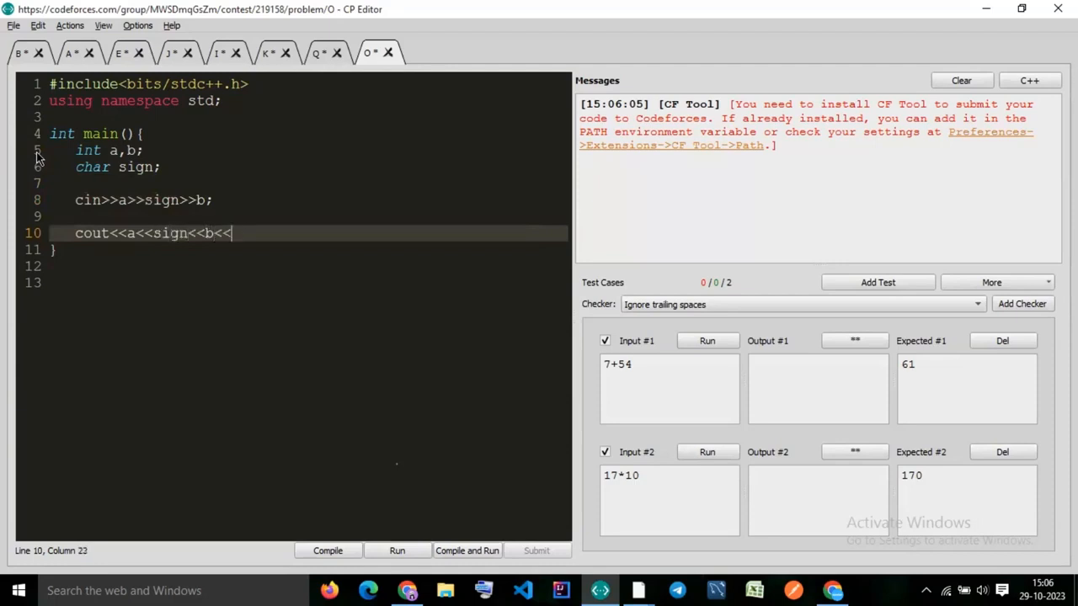
type("endl;")
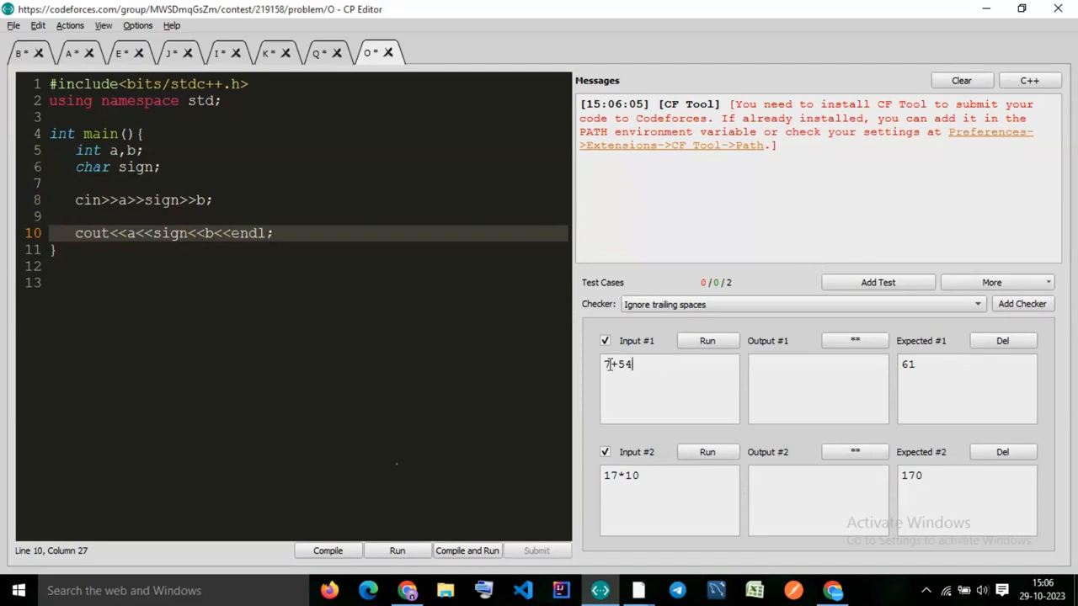
left_click(467, 551)
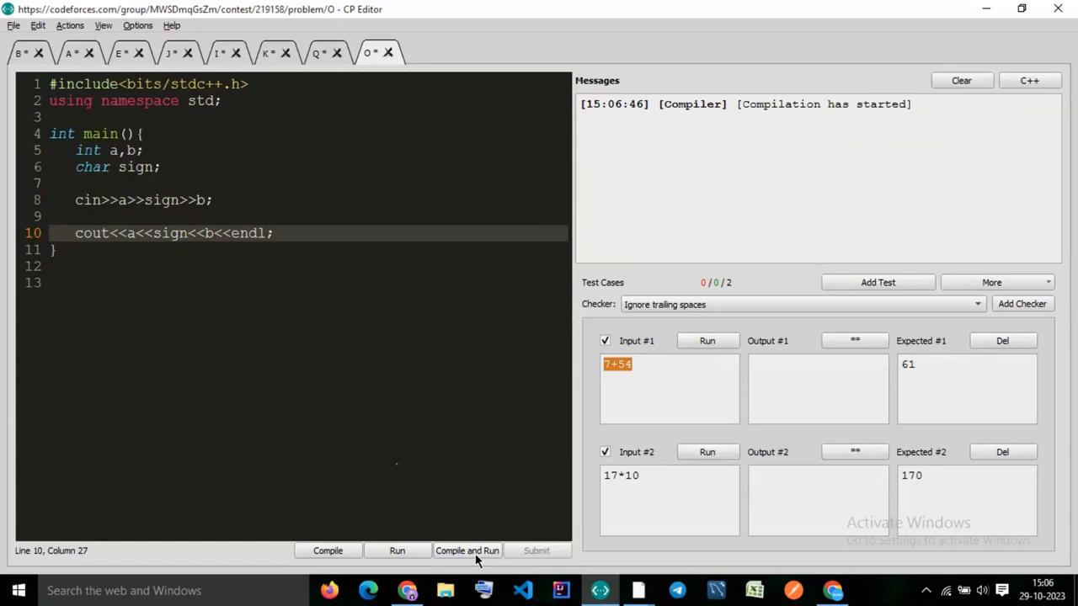
left_click(468, 551)
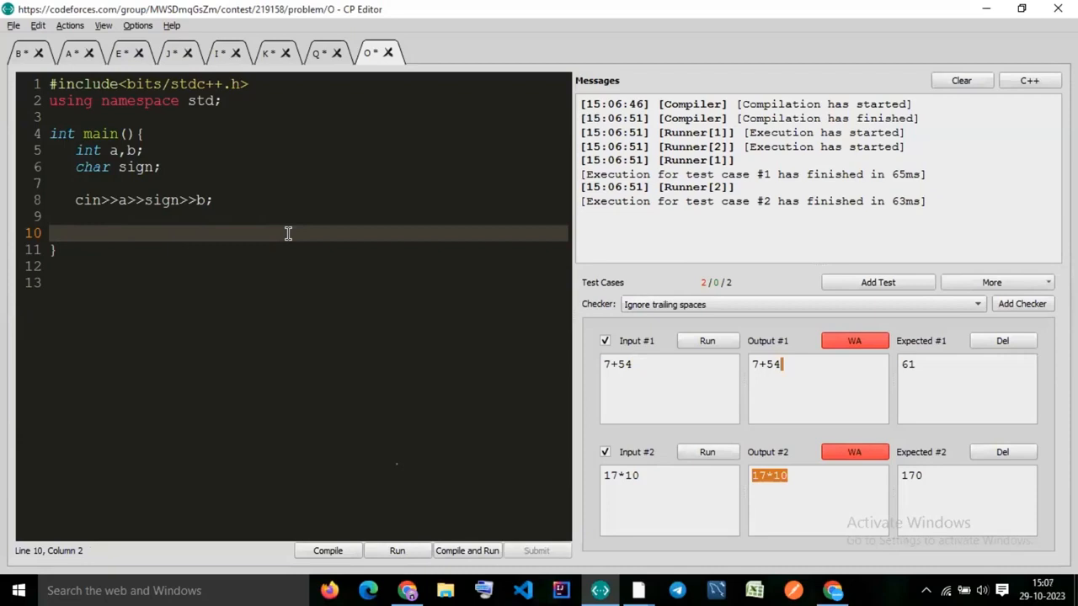
Write if(sign=='+') printing a+b and an else-if for '-' printing a-b
type("if()")
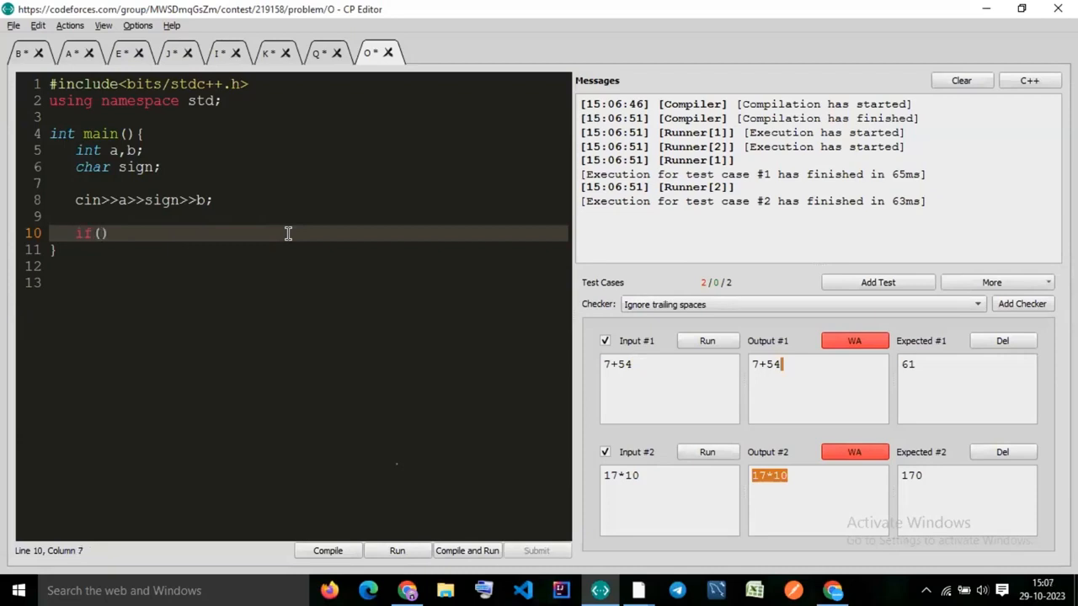
type("sign==")
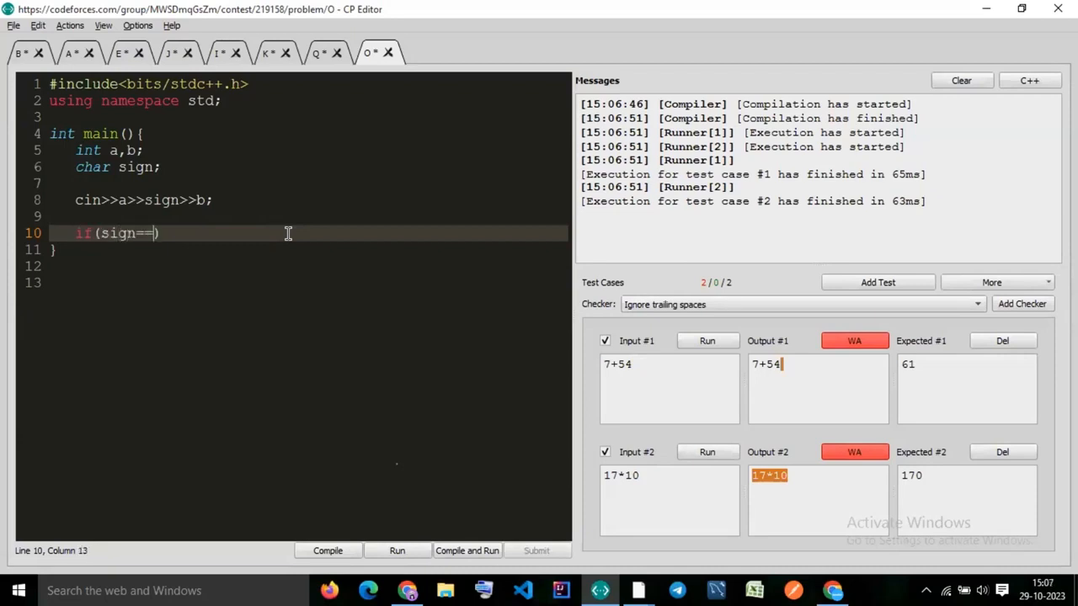
type("''")
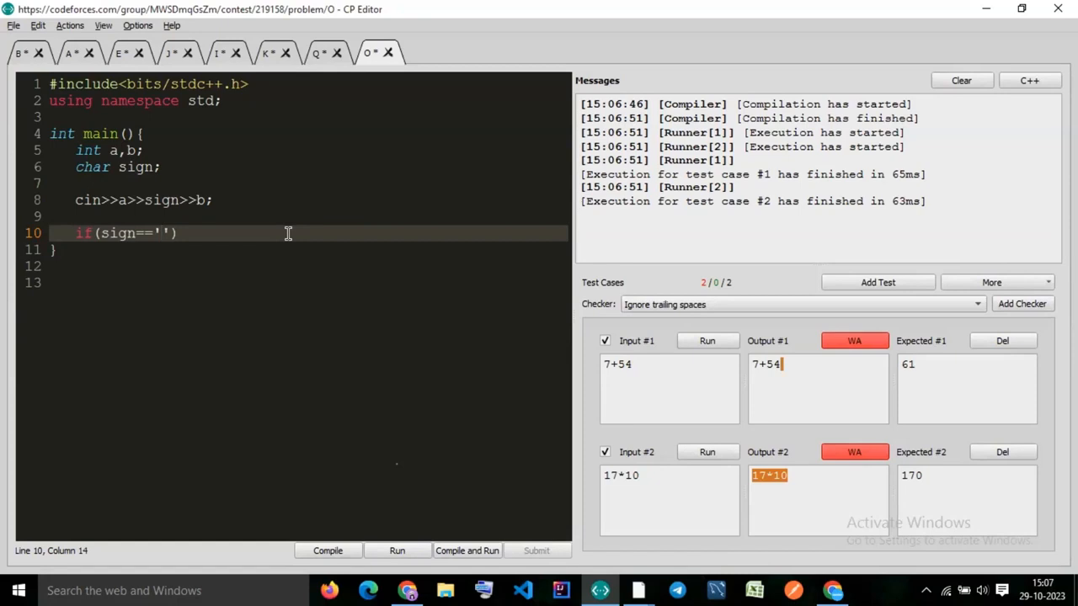
type("=")
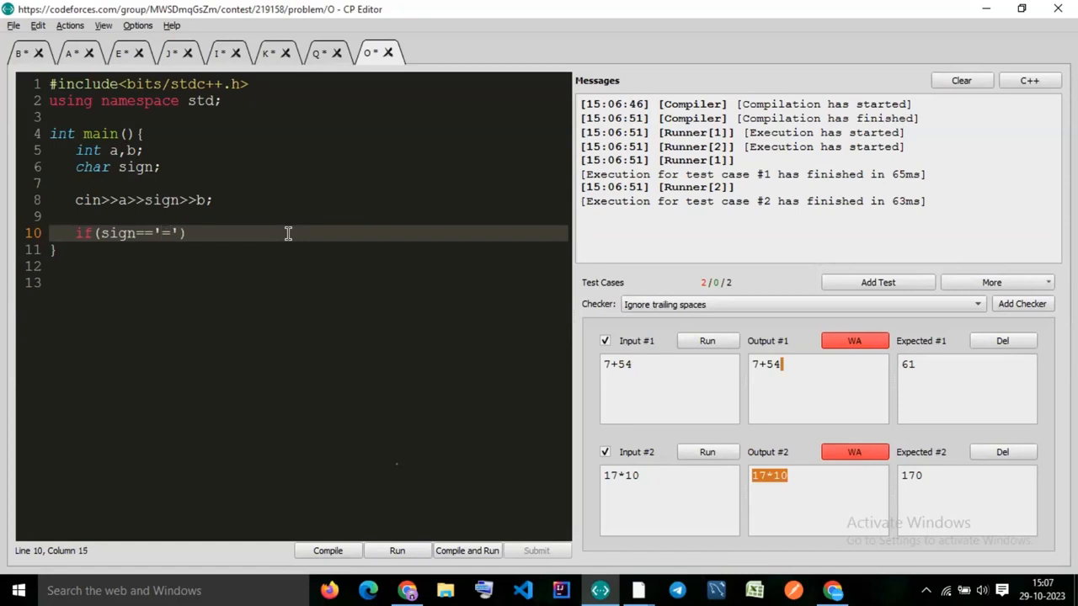
type("+'")
type("cout<<a")
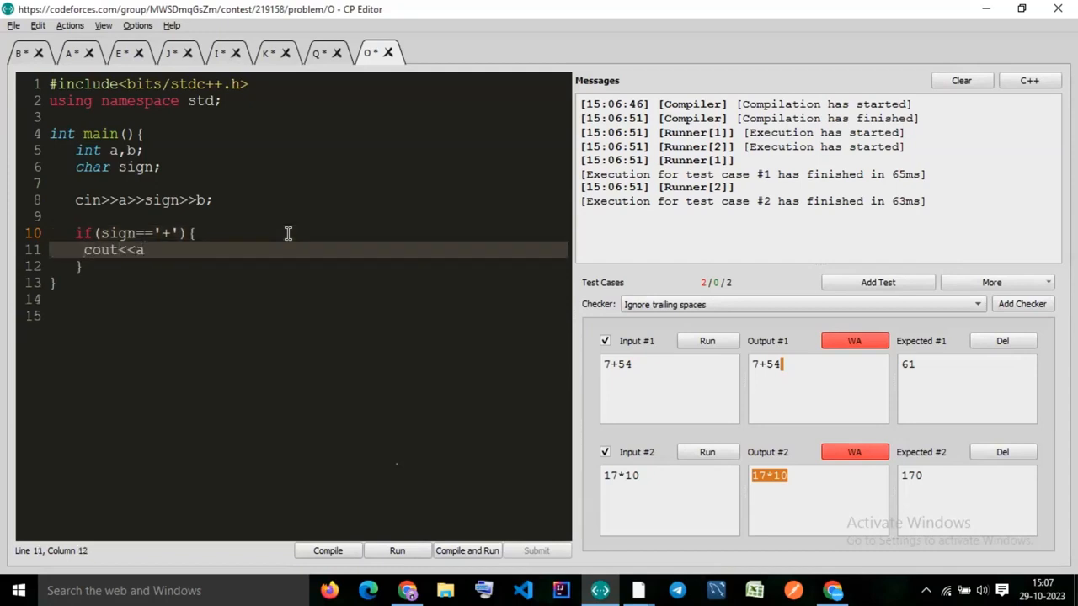
type("+b<<endl;")
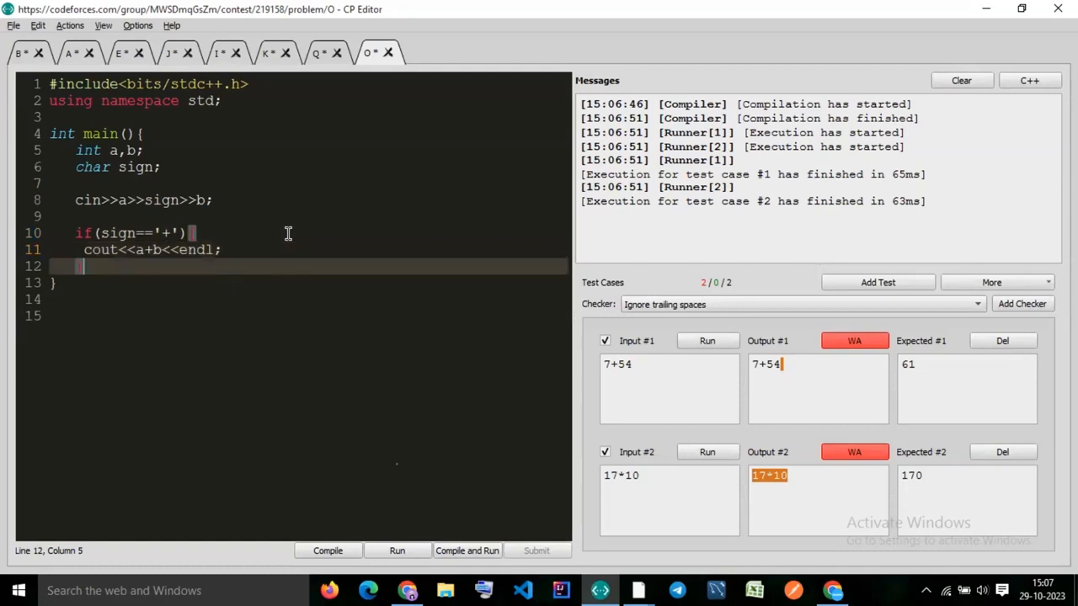
type("else if(sign=='-'){")
type("cout<<a")
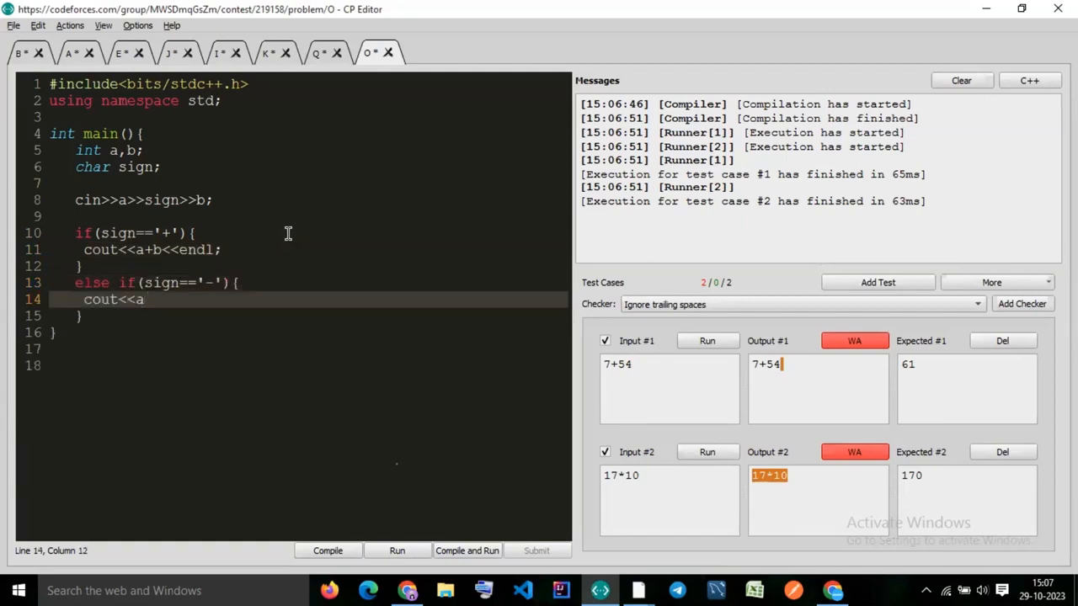
type("-b<<endl;")
type("else if")
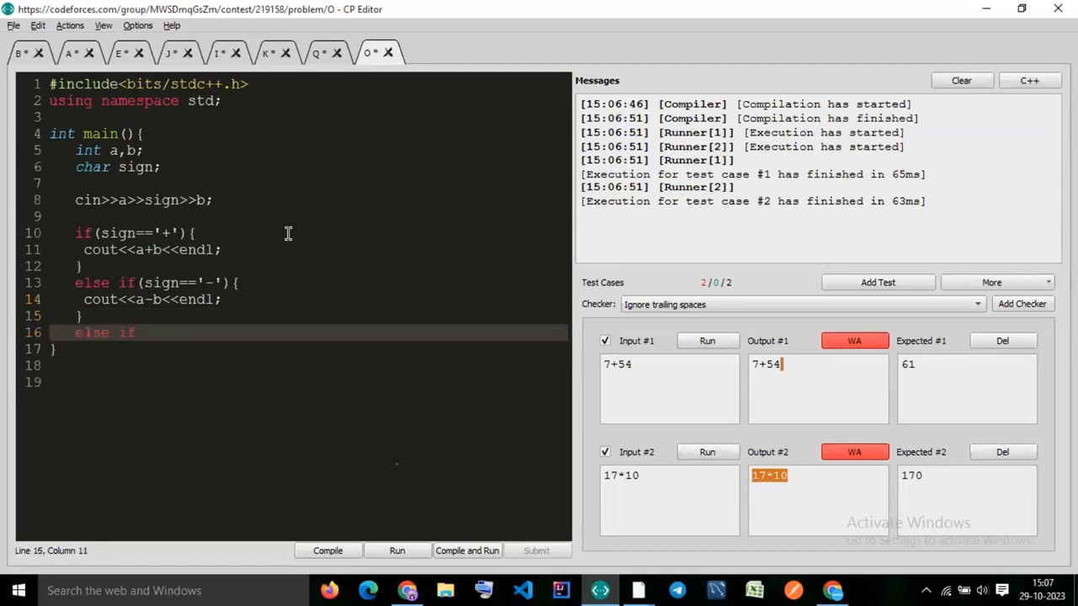
Add the else-if for '*' printing a*b and a final else printing a/b
type("(sign=='*'){")
type("cout<<a")
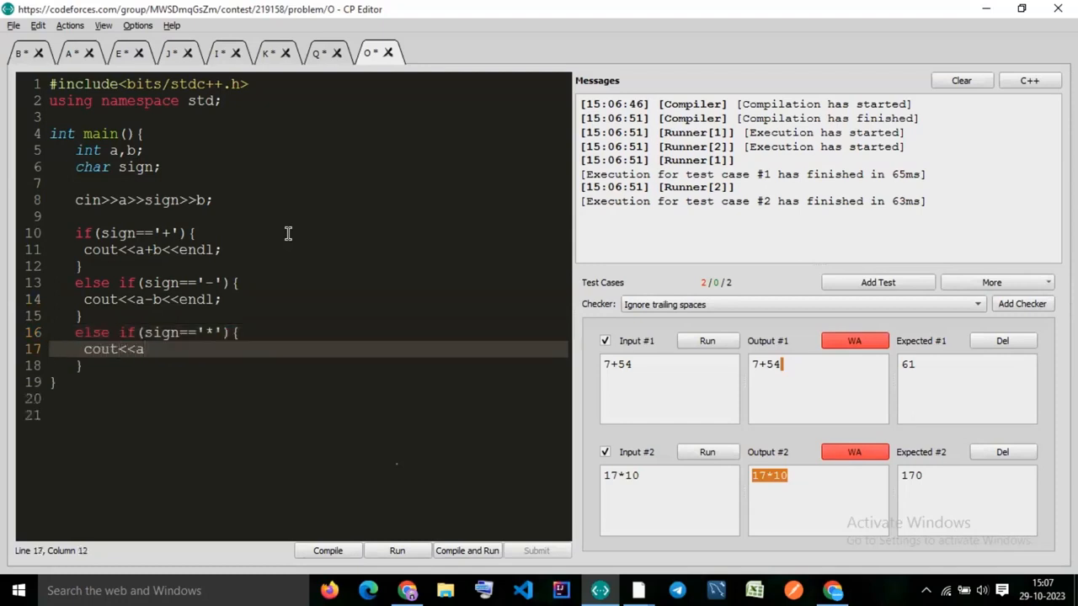
type("*b<<endl;")
type("else{")
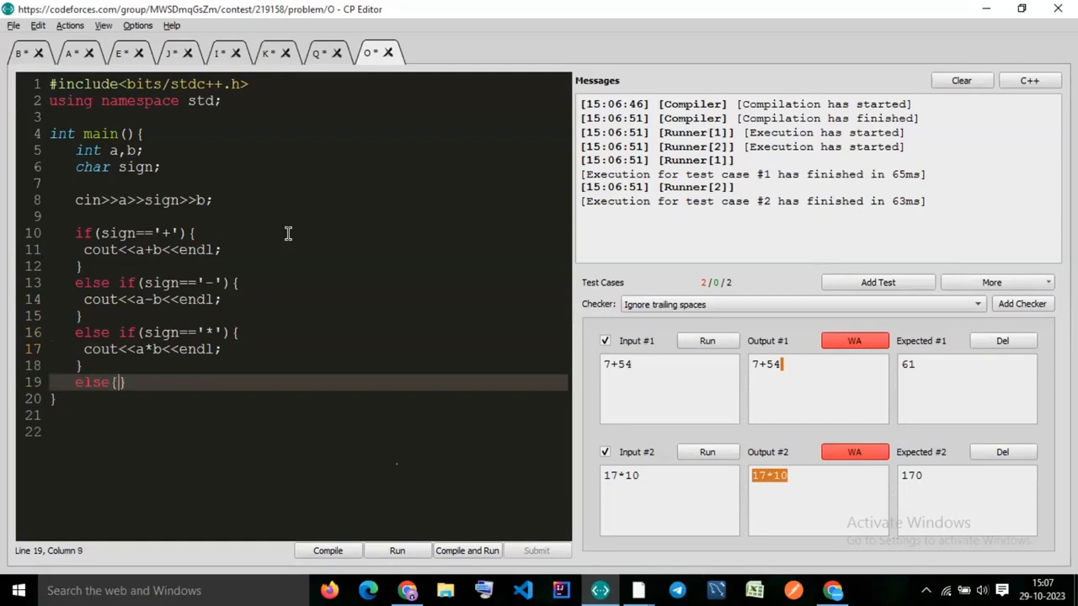
type("cou")
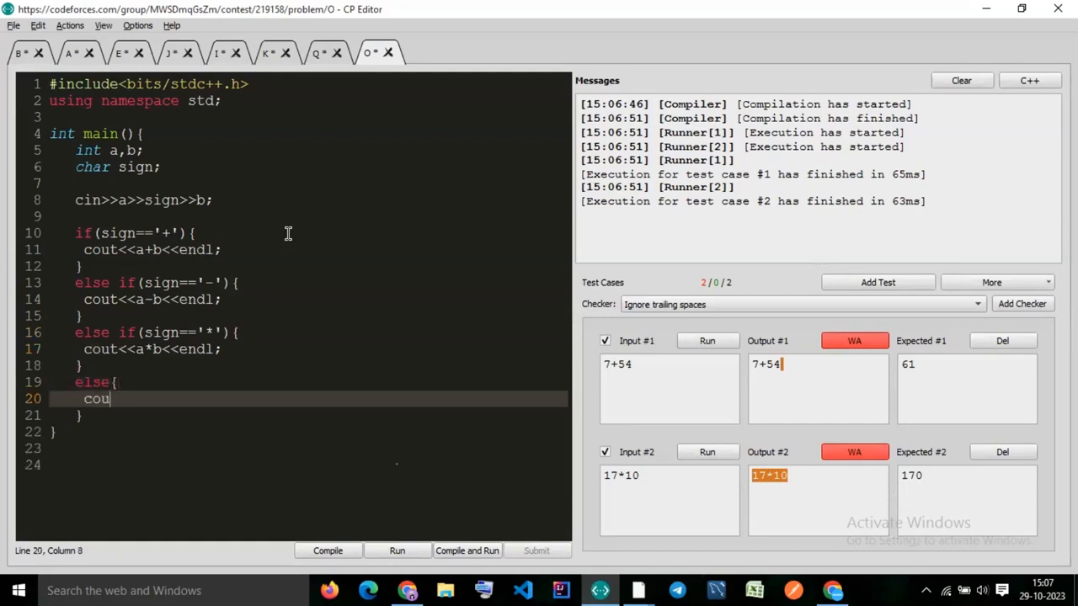
type("t<<a/b<<")
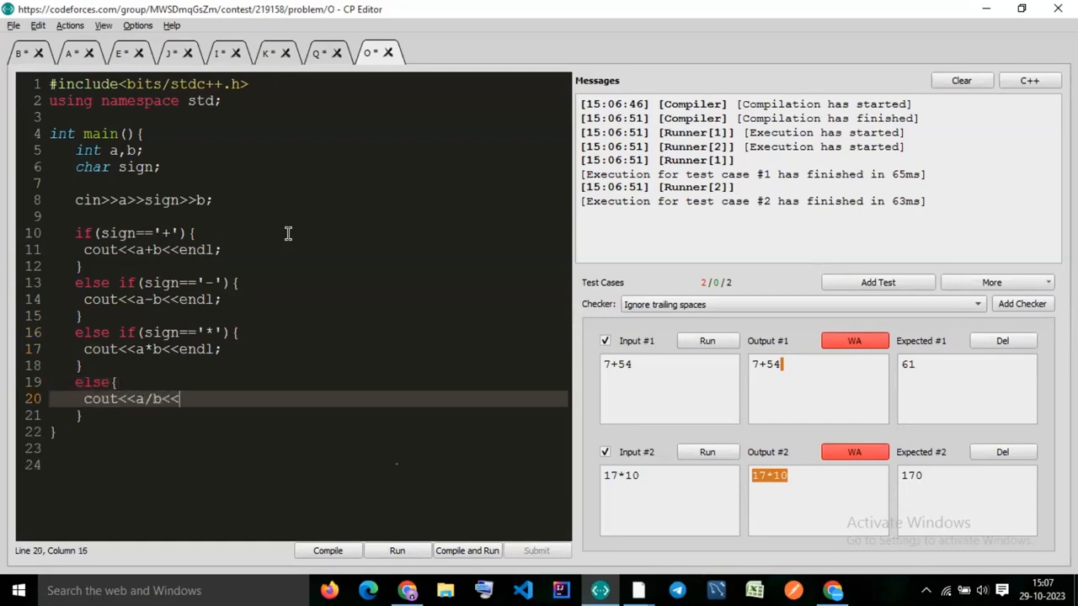
type("endl;")
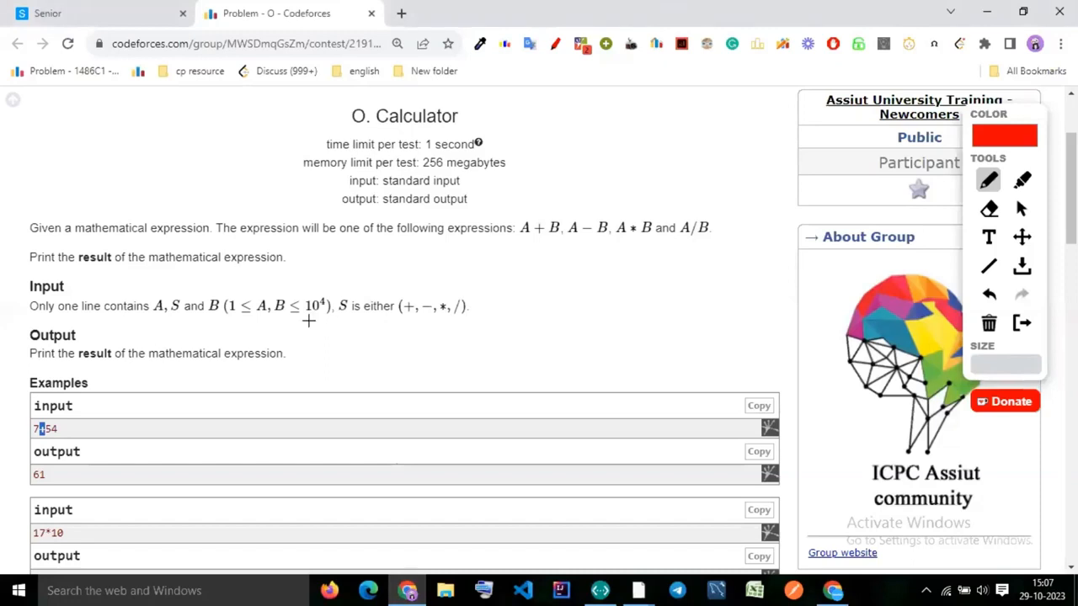
Review the statement's examples, then select all of the finished solution code
left_click_drag(236, 322, 310, 321)
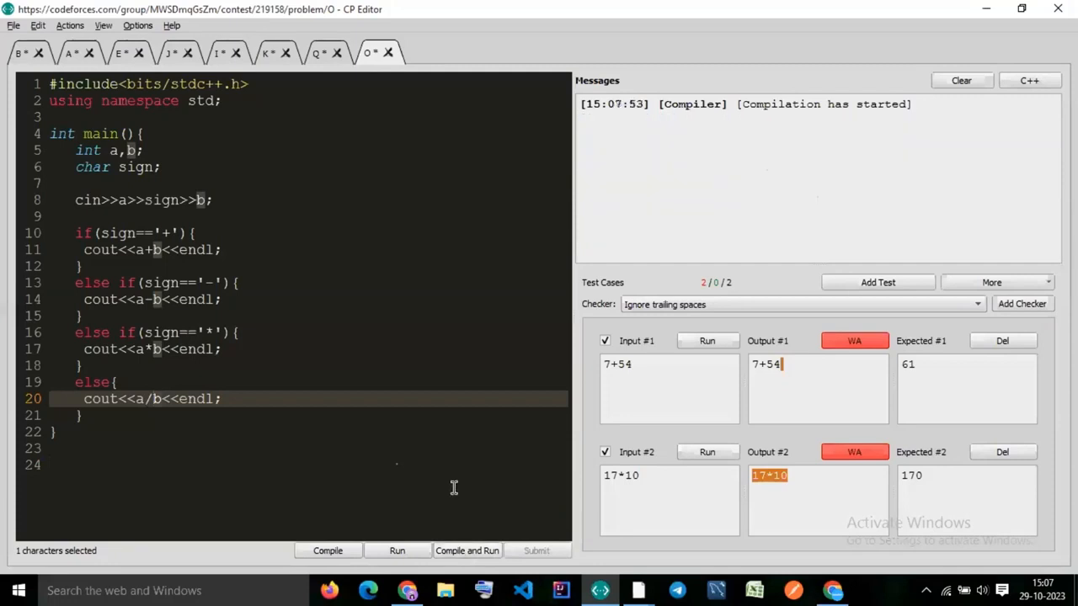
key("ctrl+a")
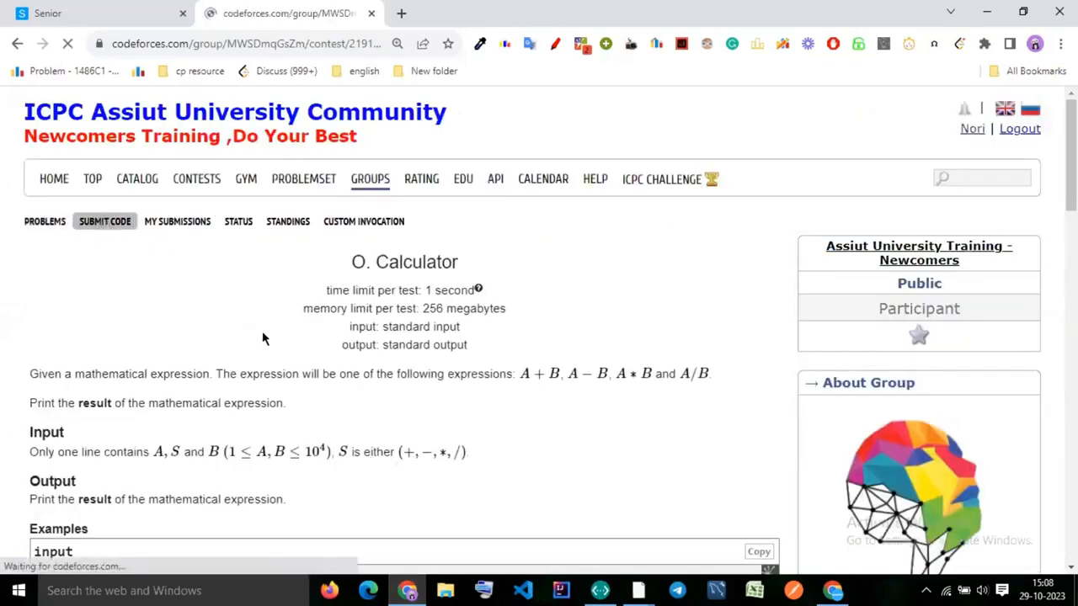
Open the Codeforces Submit Code form with the solution pasted and expand the Problem list
left_click(104, 222)
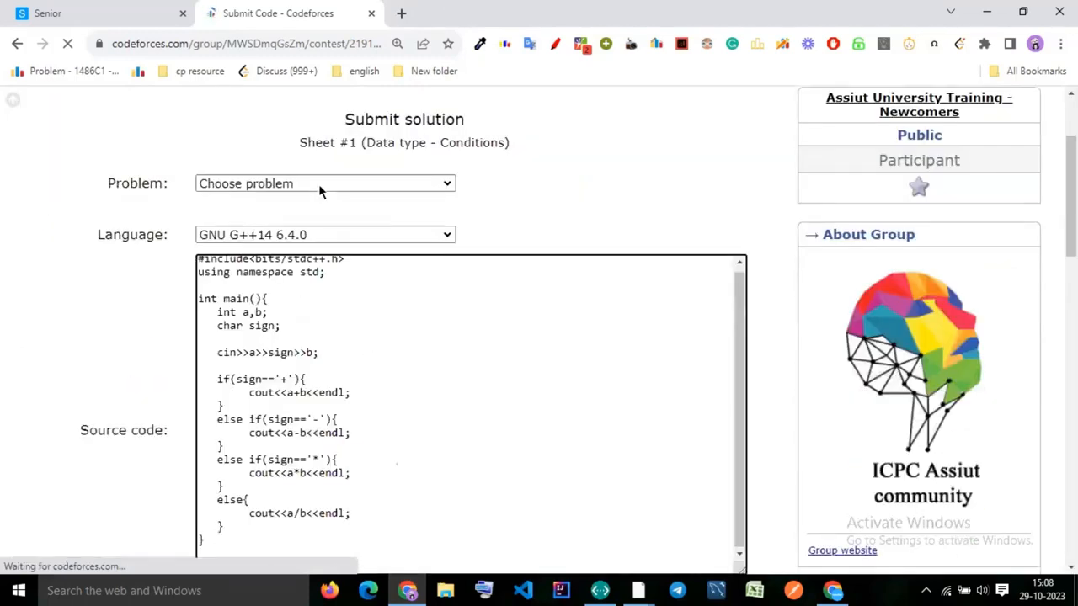
left_click(324, 183)
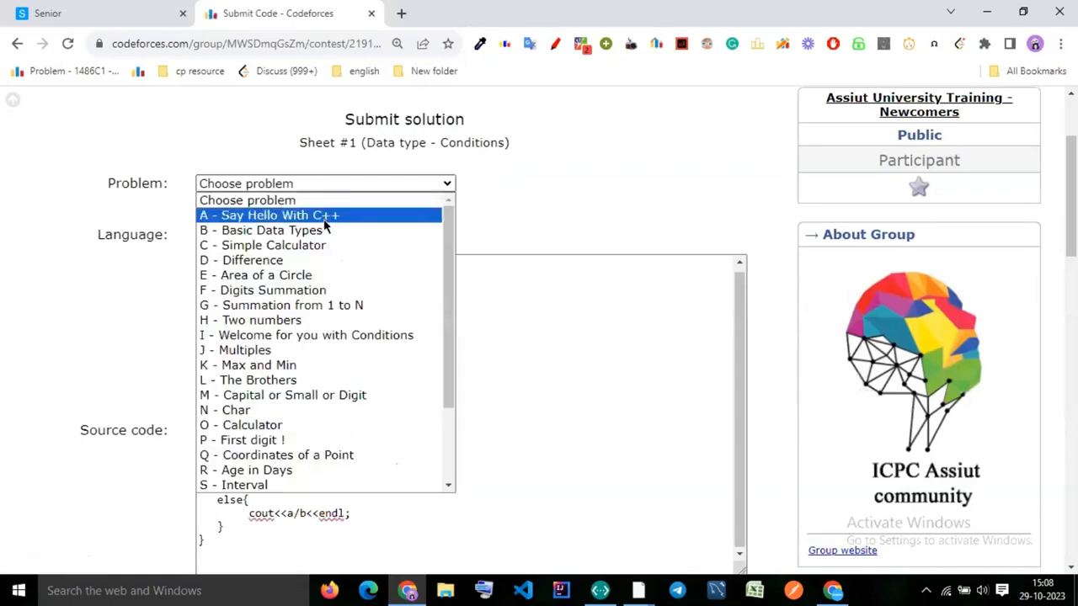